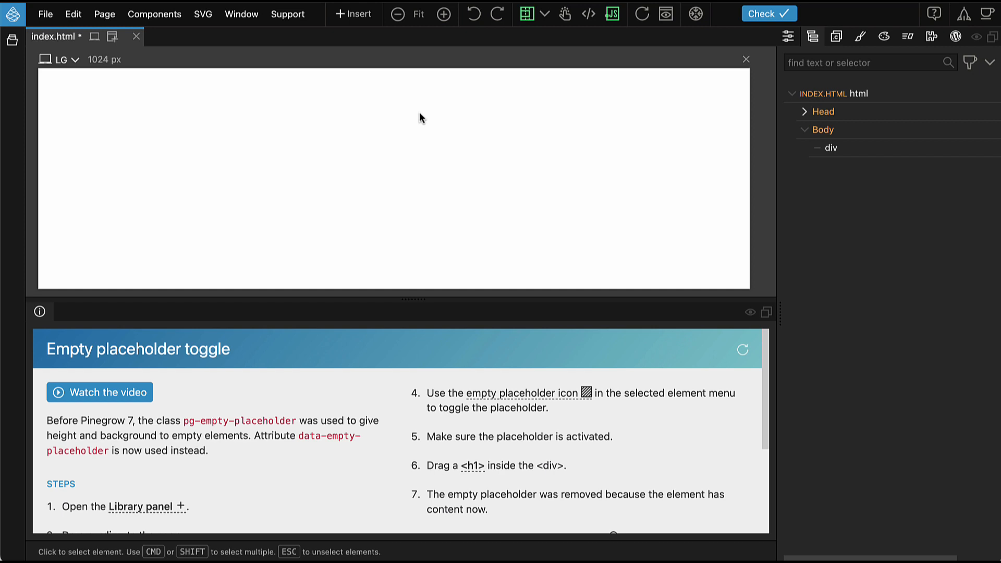
mouse_move(836, 183)
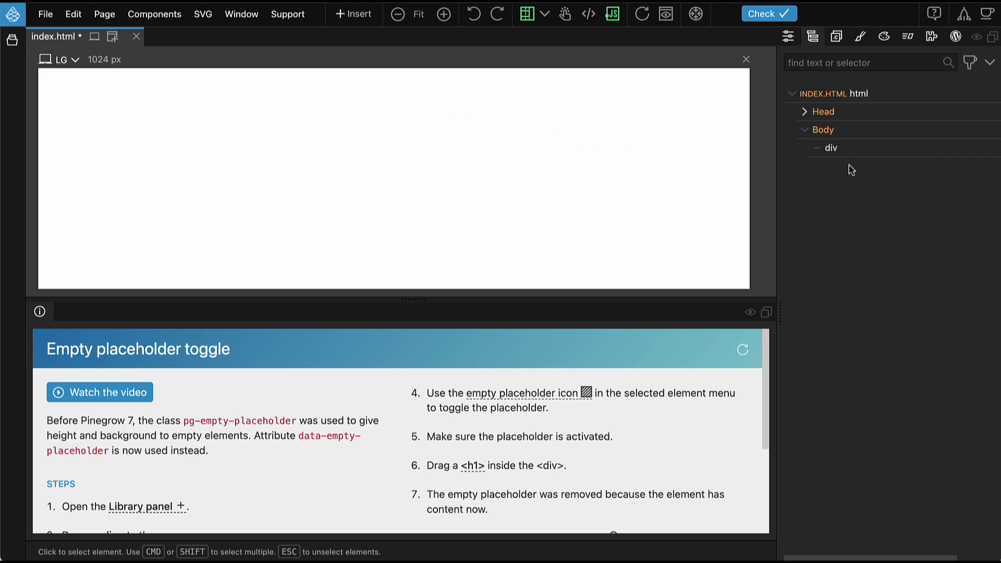
Step: Select the empty div in the body of index.html from the Tree panel
click(830, 148)
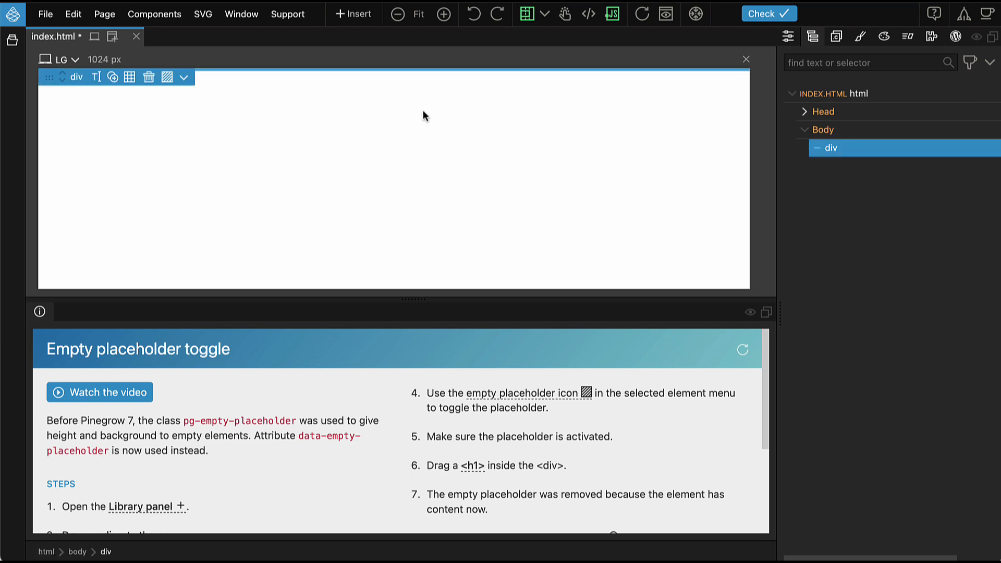
mouse_move(418, 117)
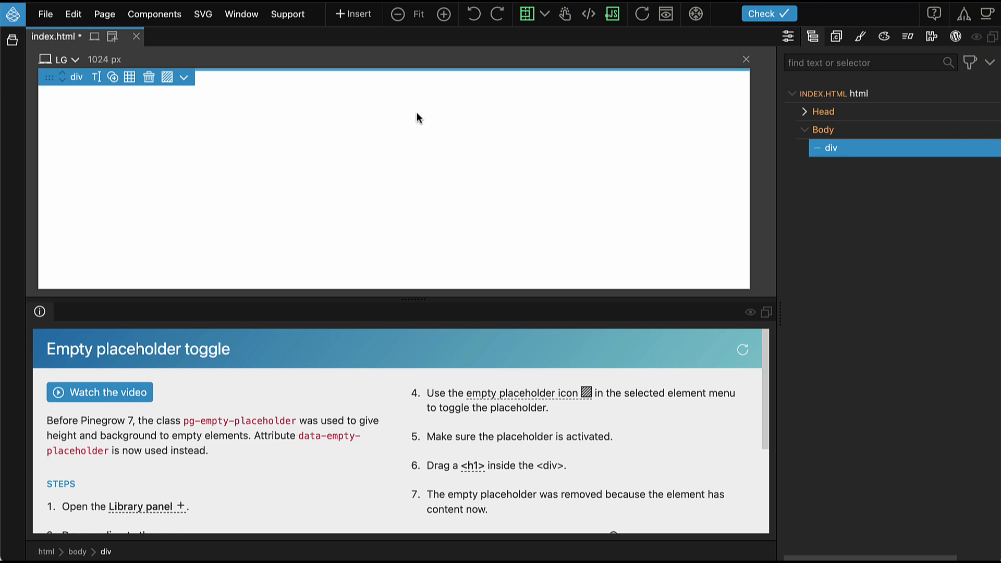
mouse_move(208, 72)
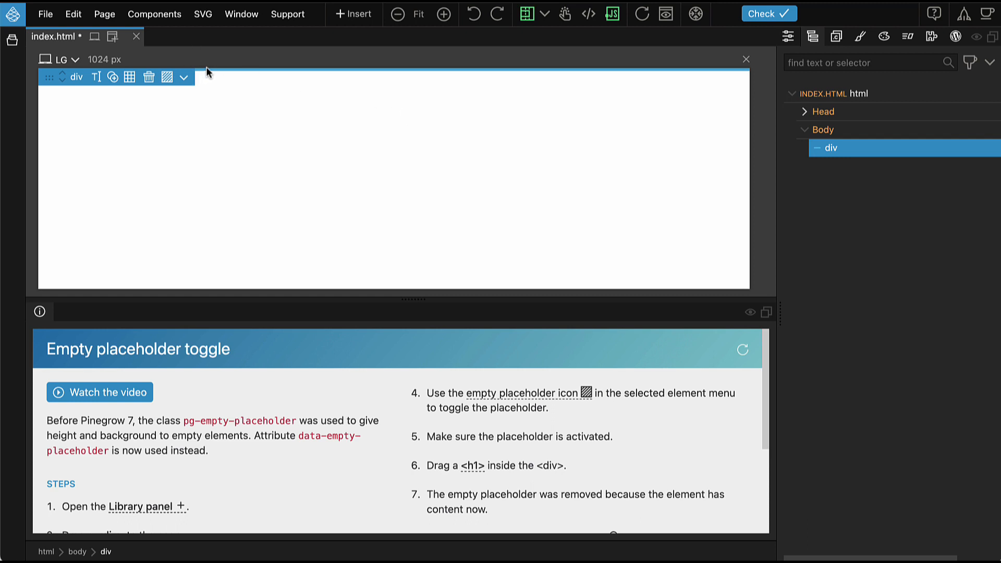
mouse_move(292, 105)
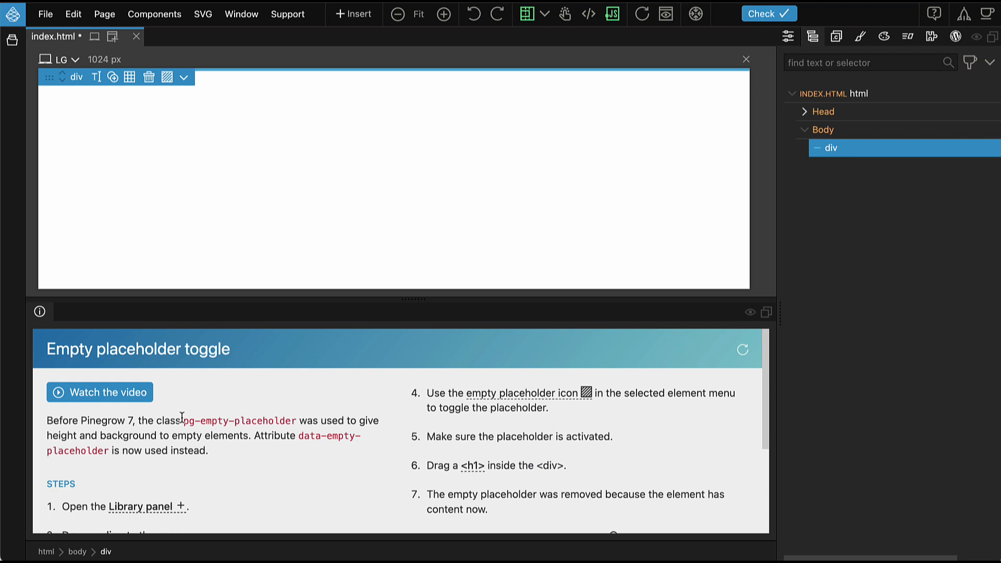
mouse_move(295, 422)
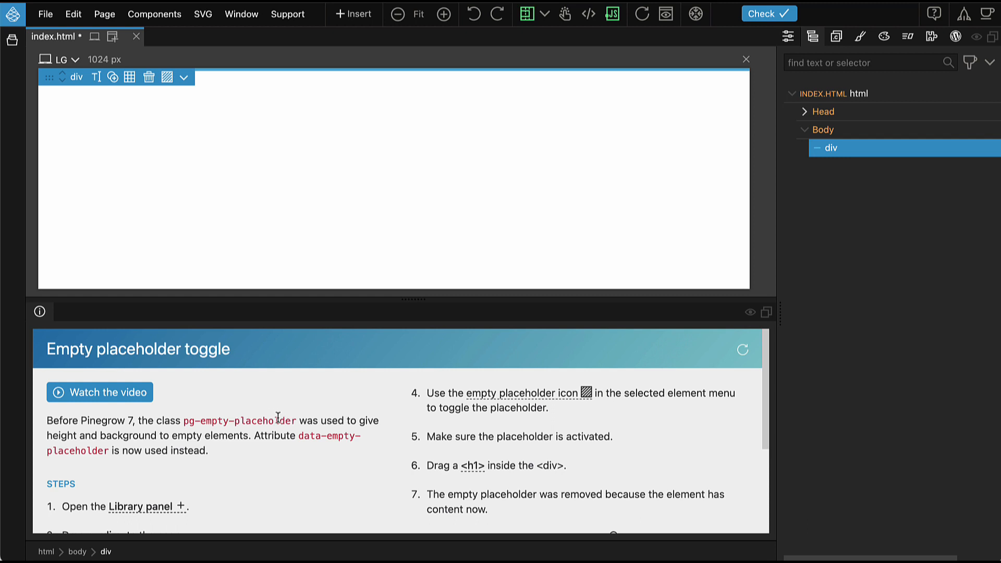
mouse_move(273, 430)
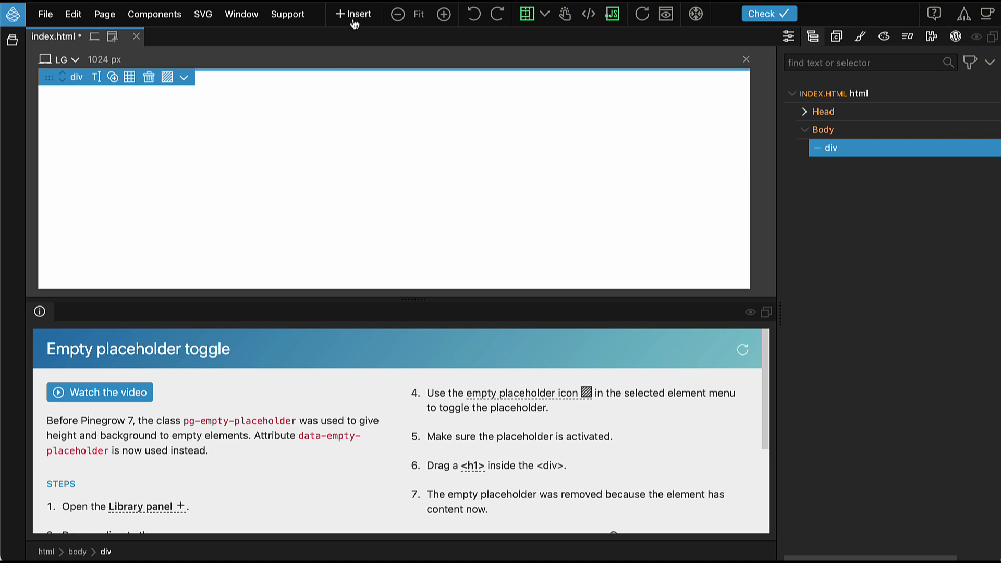
Step: Insert a second div after the existing one, showing the hatched empty placeholder
click(354, 14)
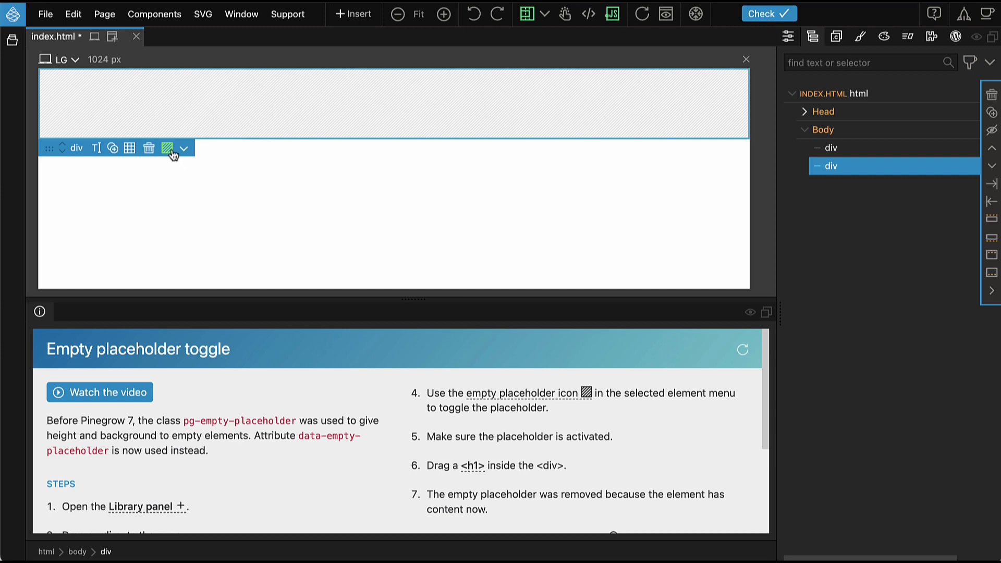
mouse_move(169, 148)
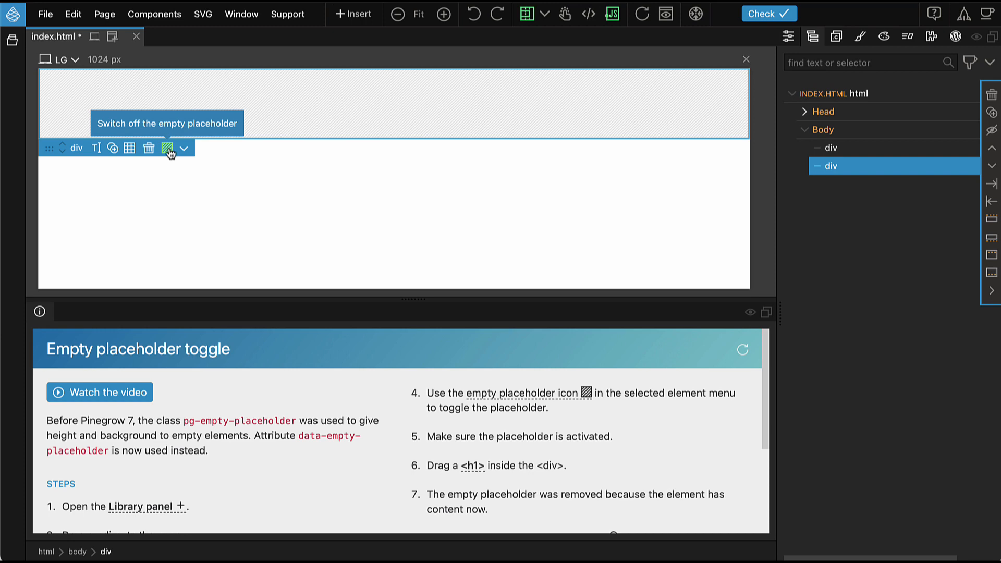
click(168, 148)
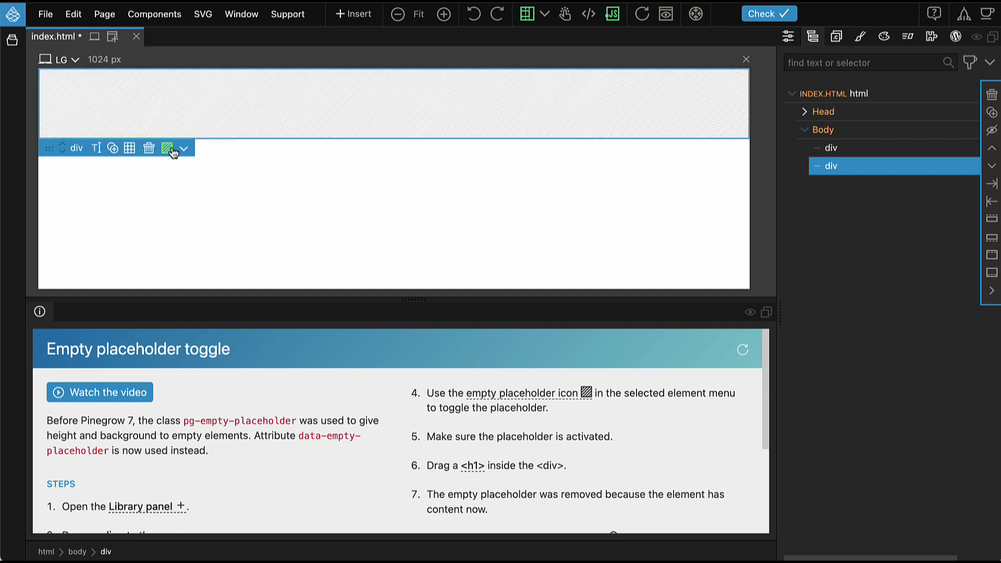
mouse_move(168, 148)
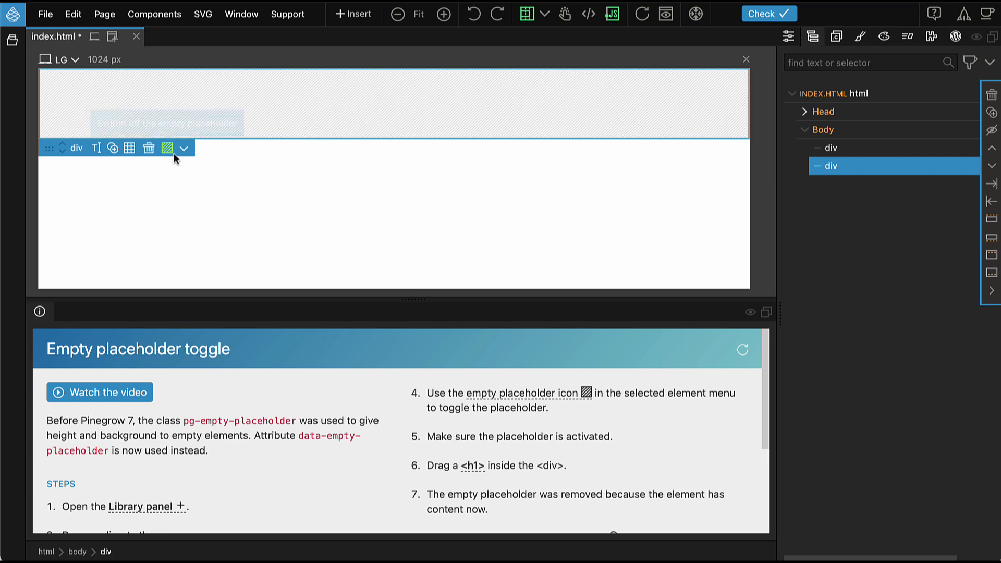
mouse_move(168, 148)
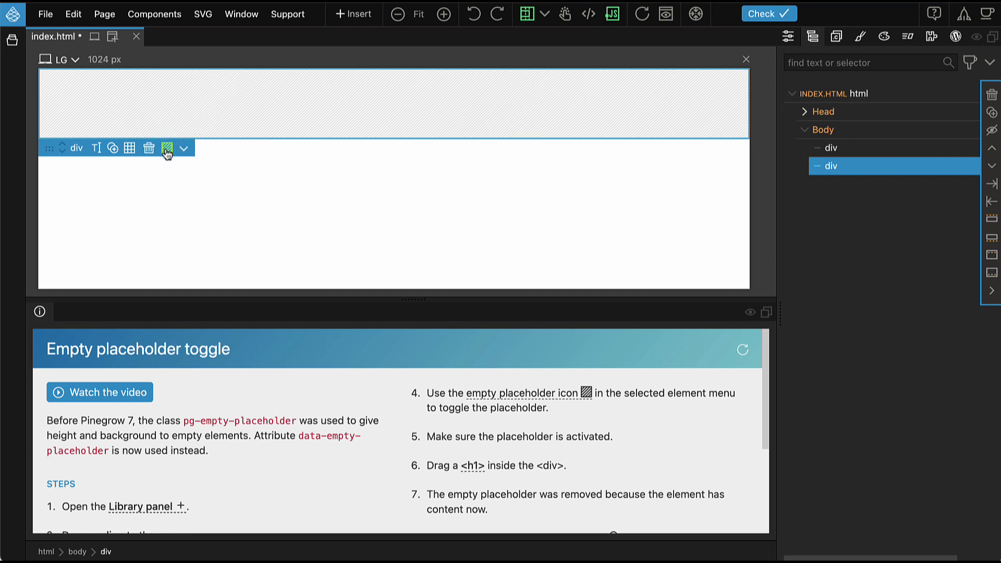
mouse_move(168, 148)
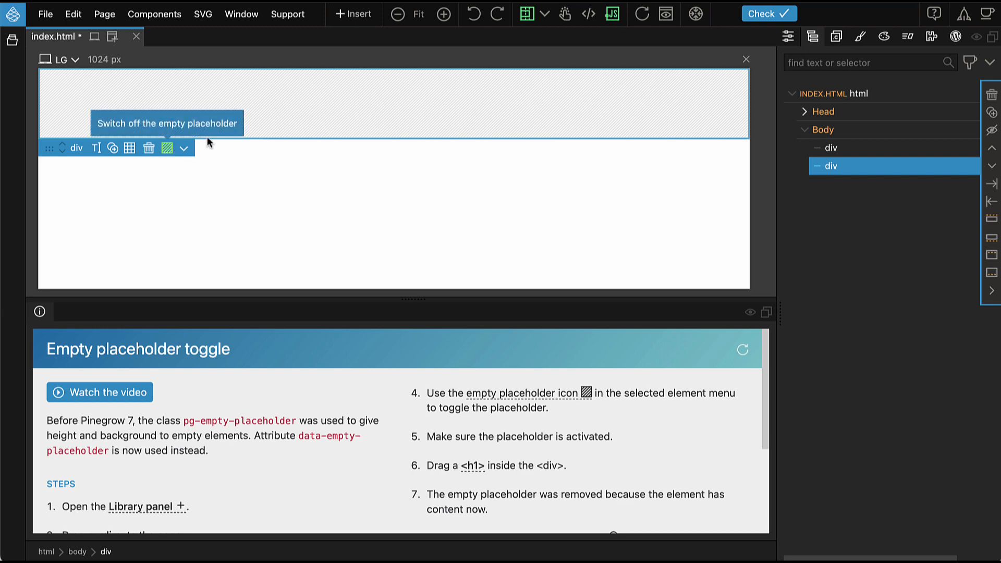
Step: Place a Heading 1 inside the second div and select that div in the Tree
click(353, 13)
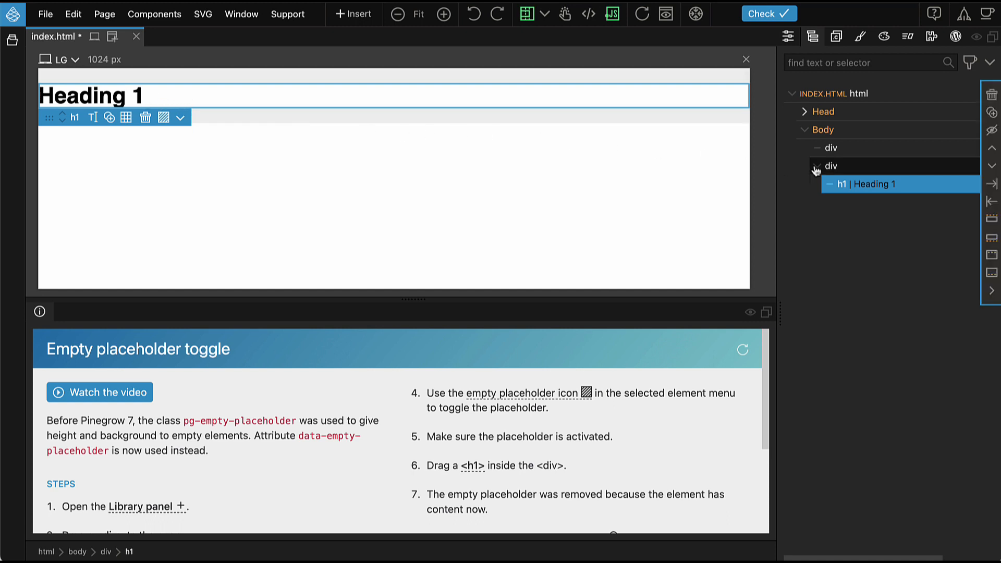
click(829, 165)
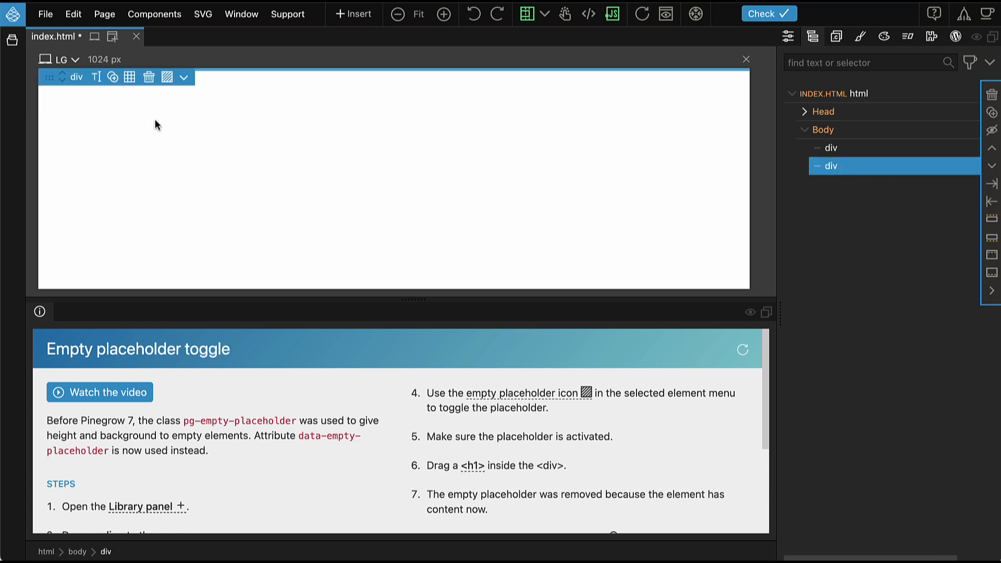
mouse_move(790, 196)
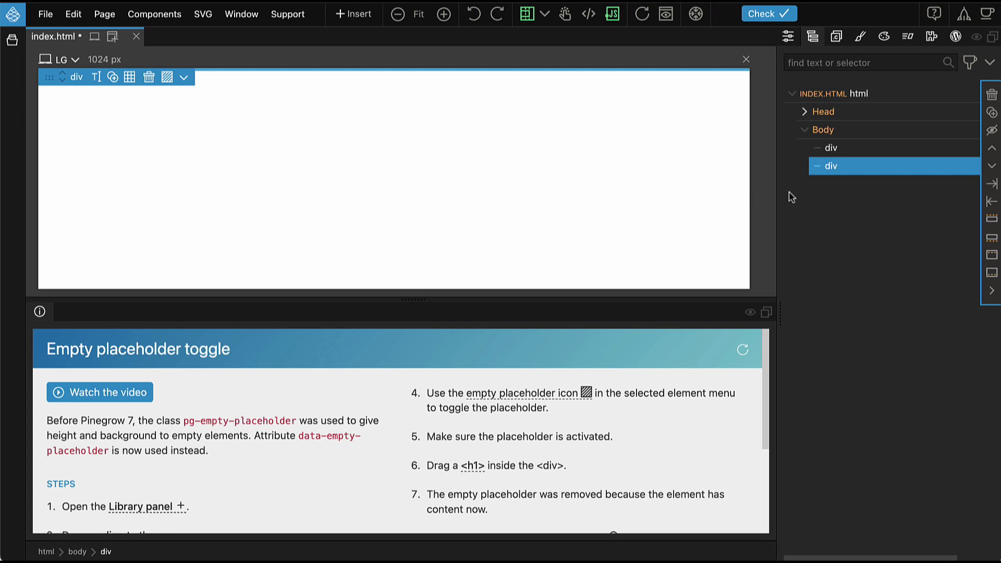
mouse_move(863, 174)
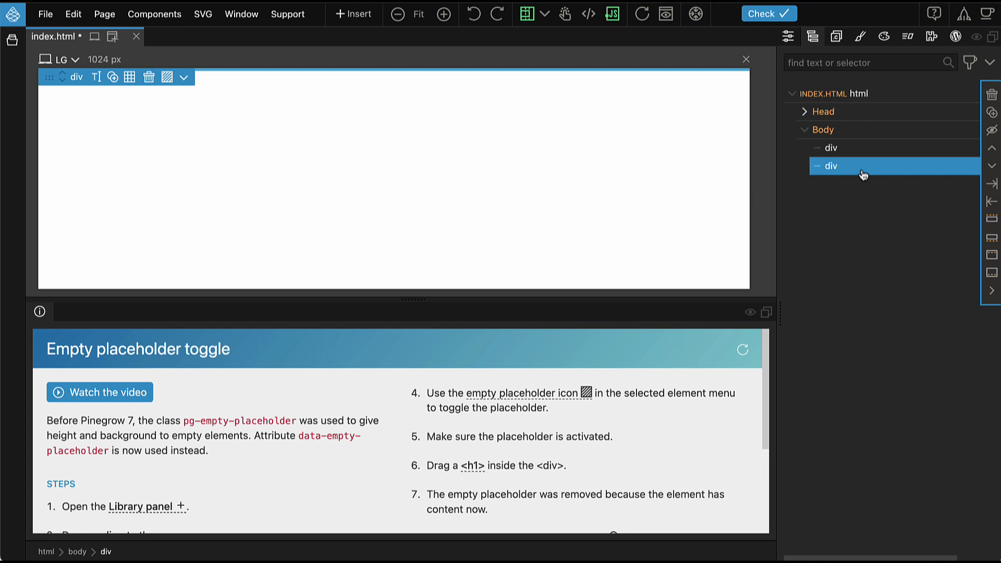
mouse_move(788, 181)
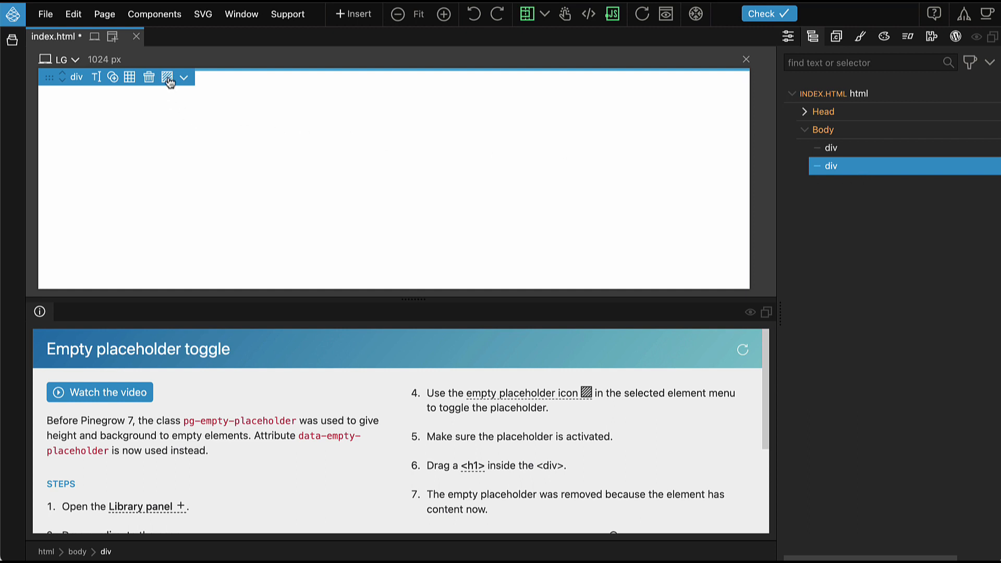
Step: Re-enable the second div's hatched empty placeholder from the element menu icon
click(167, 77)
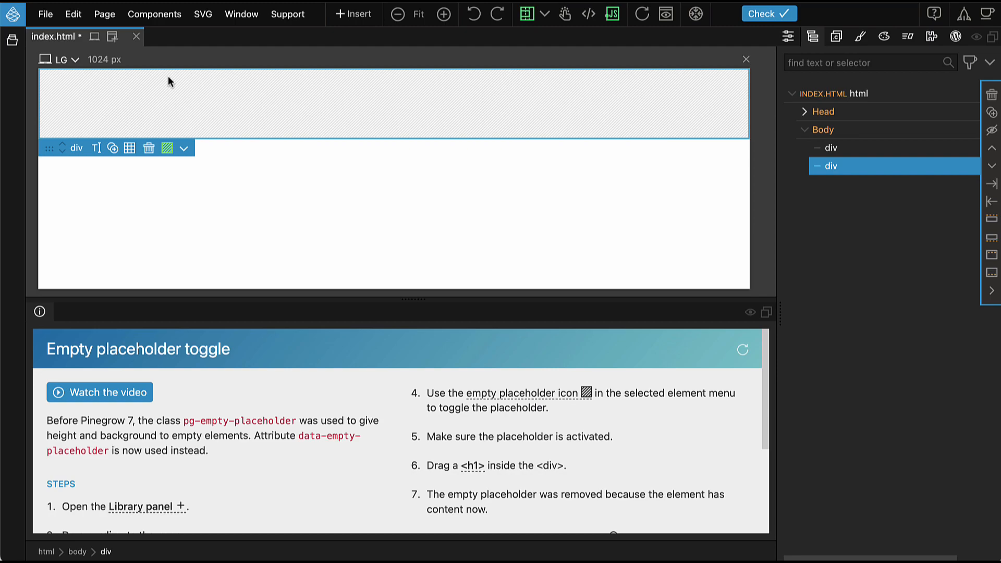